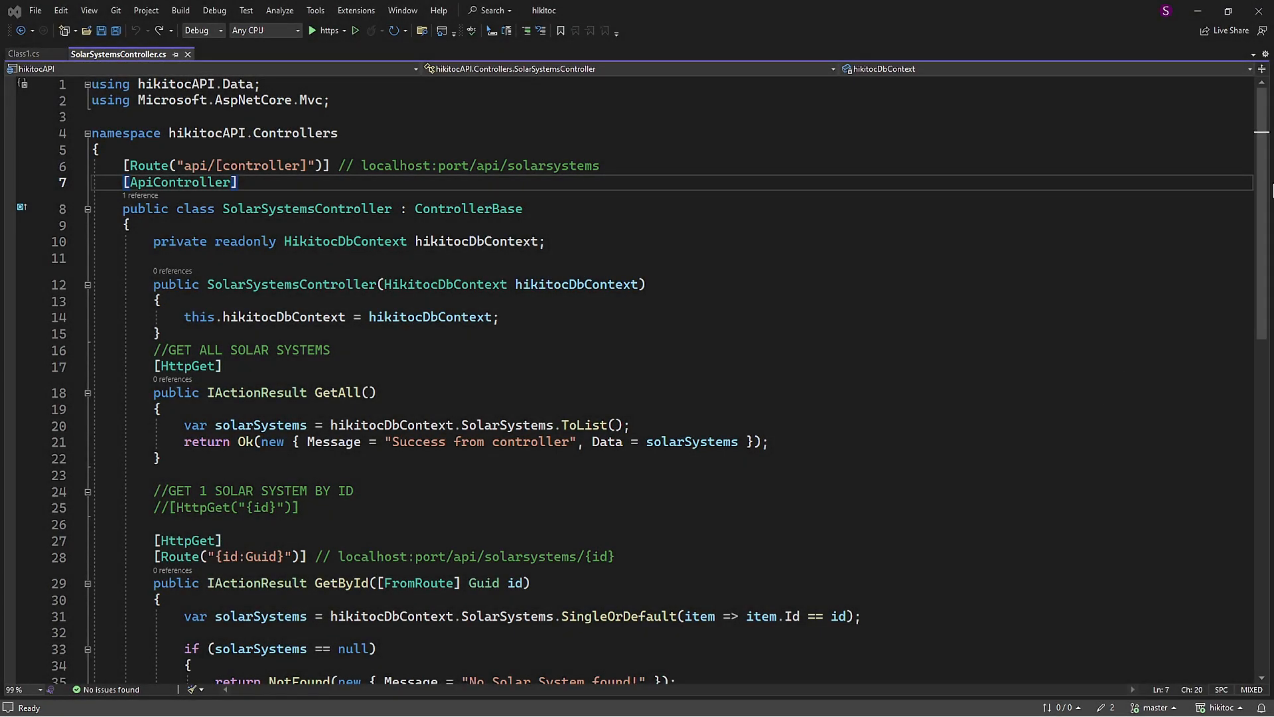
# Delete and retype [FromRoute] on GetById's id parameter, then view the Class1.cs binding examples.
pyautogui.scroll(-3)
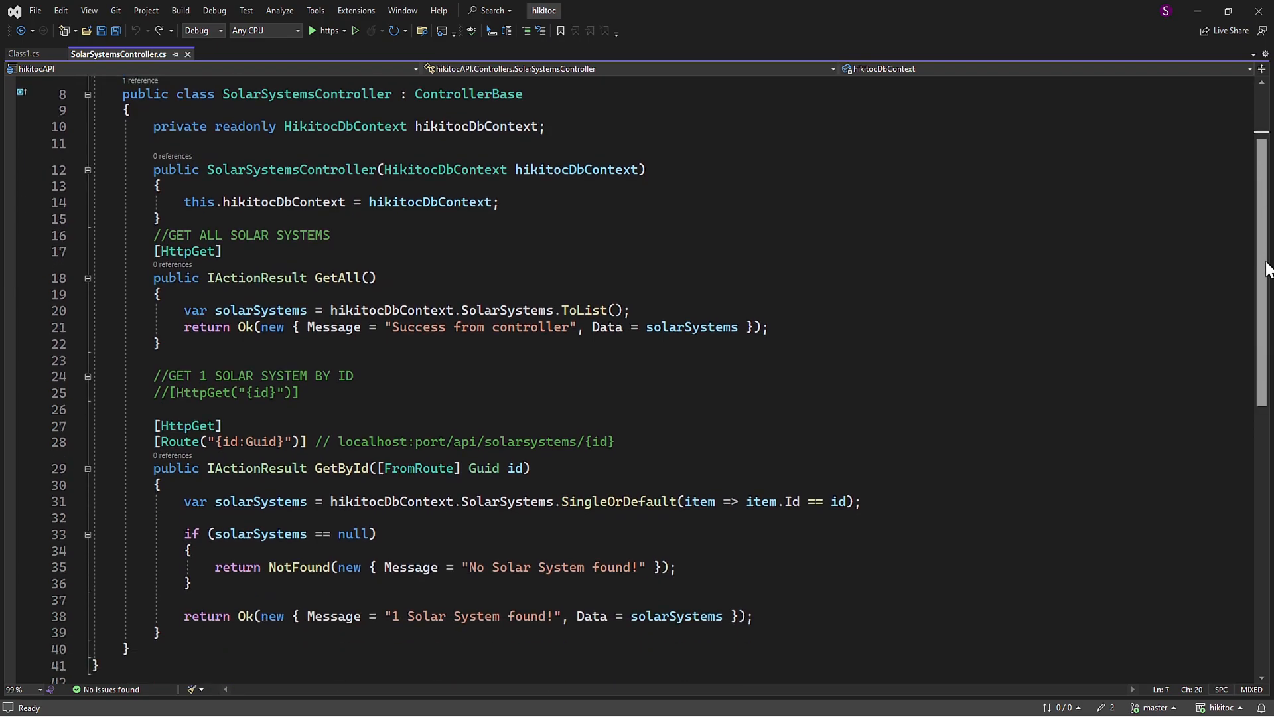
pyautogui.moveTo(462, 474)
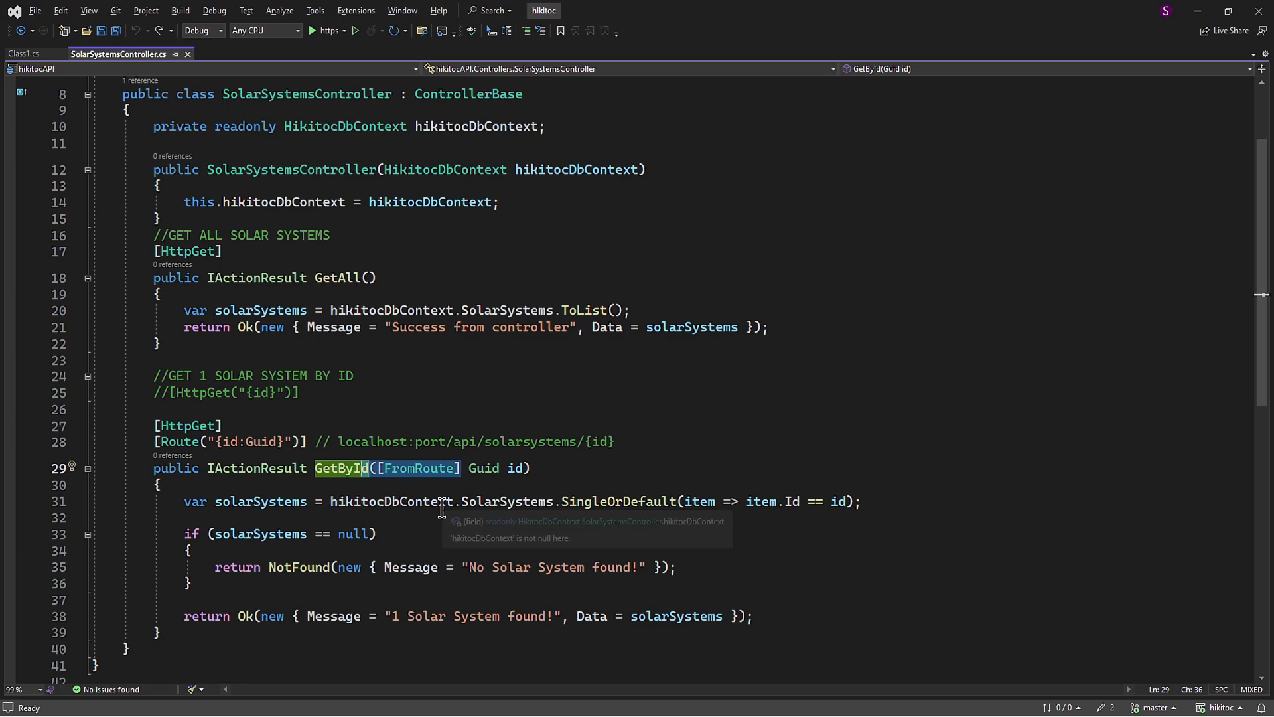
pyautogui.moveTo(624, 446)
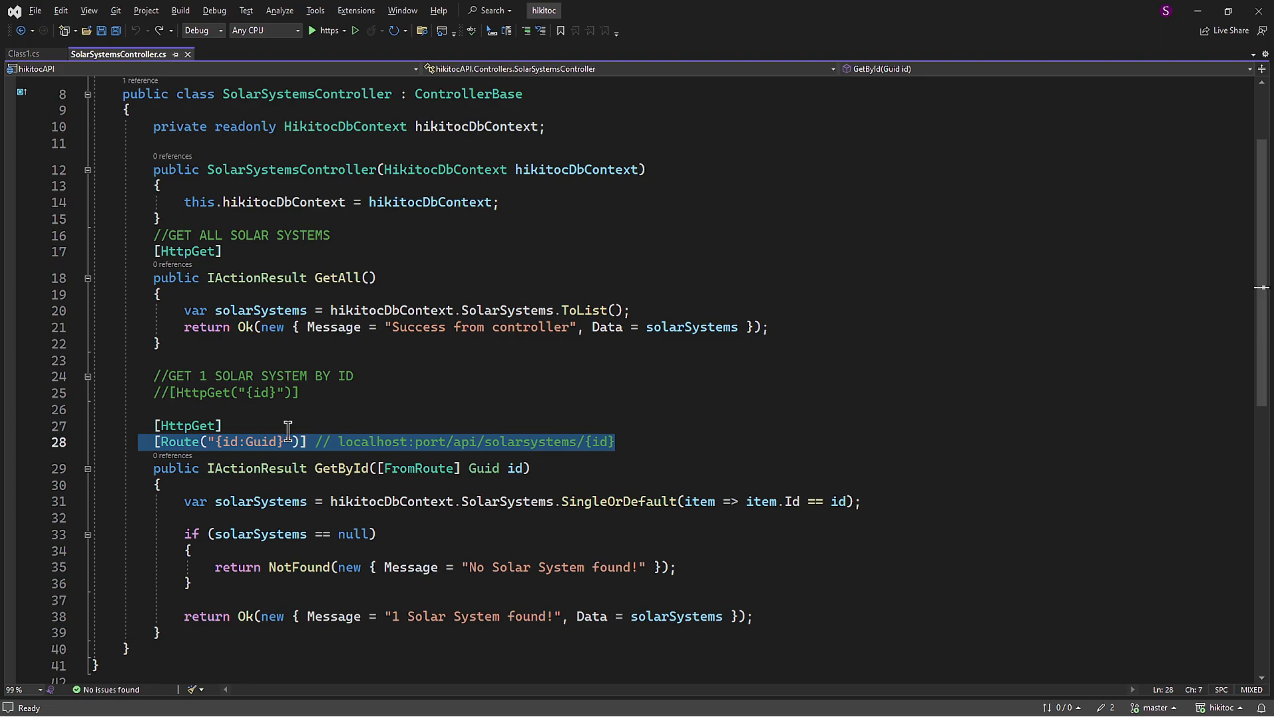
pyautogui.click(246, 425)
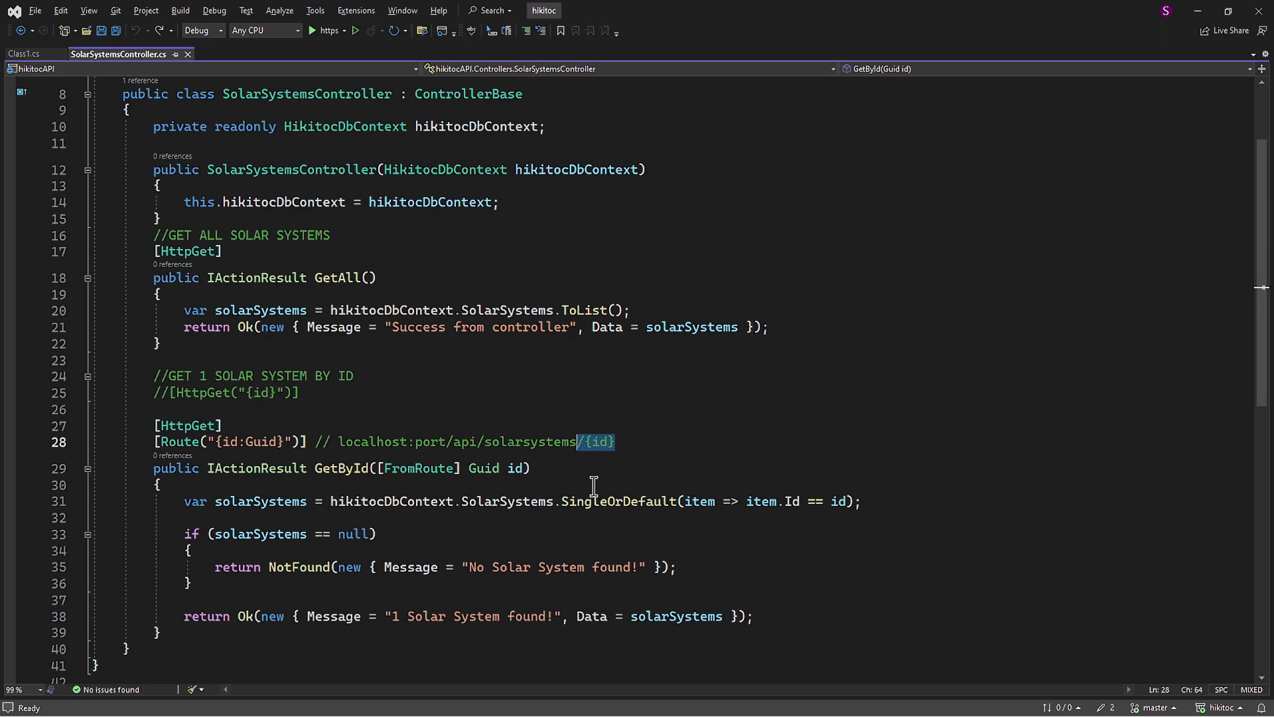
pyautogui.moveTo(490, 474)
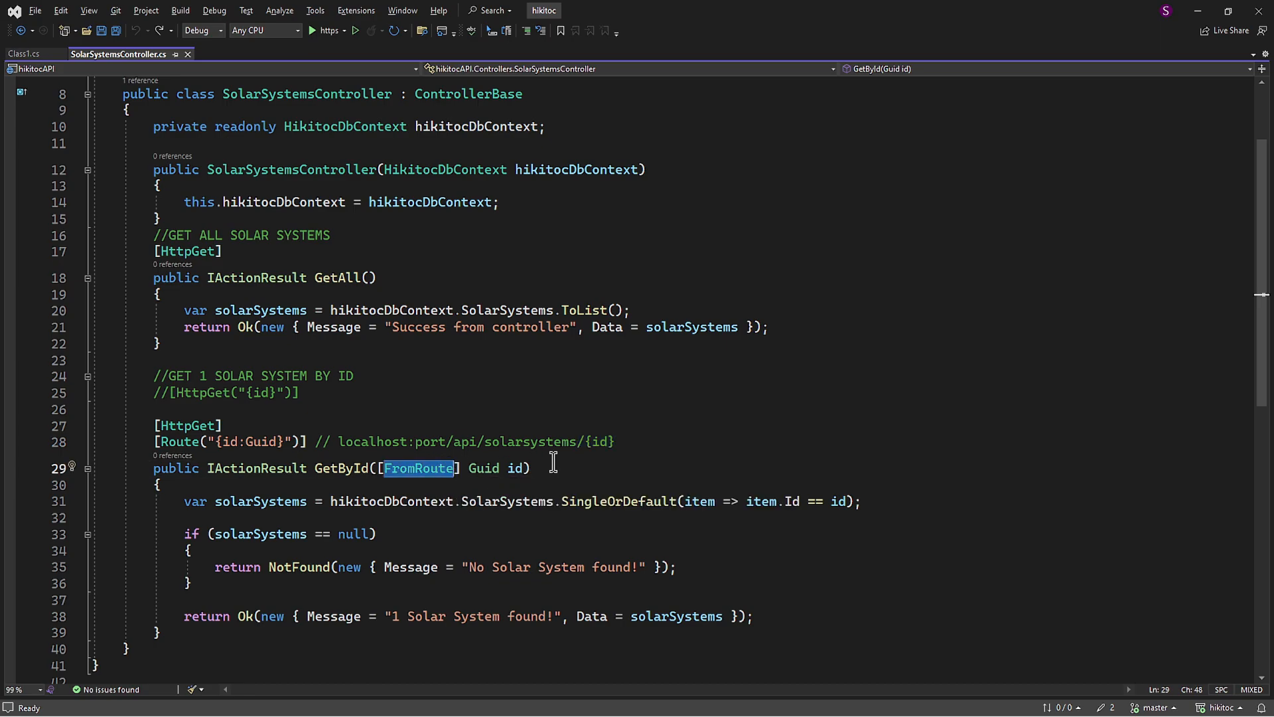
pyautogui.doubleClick(596, 441)
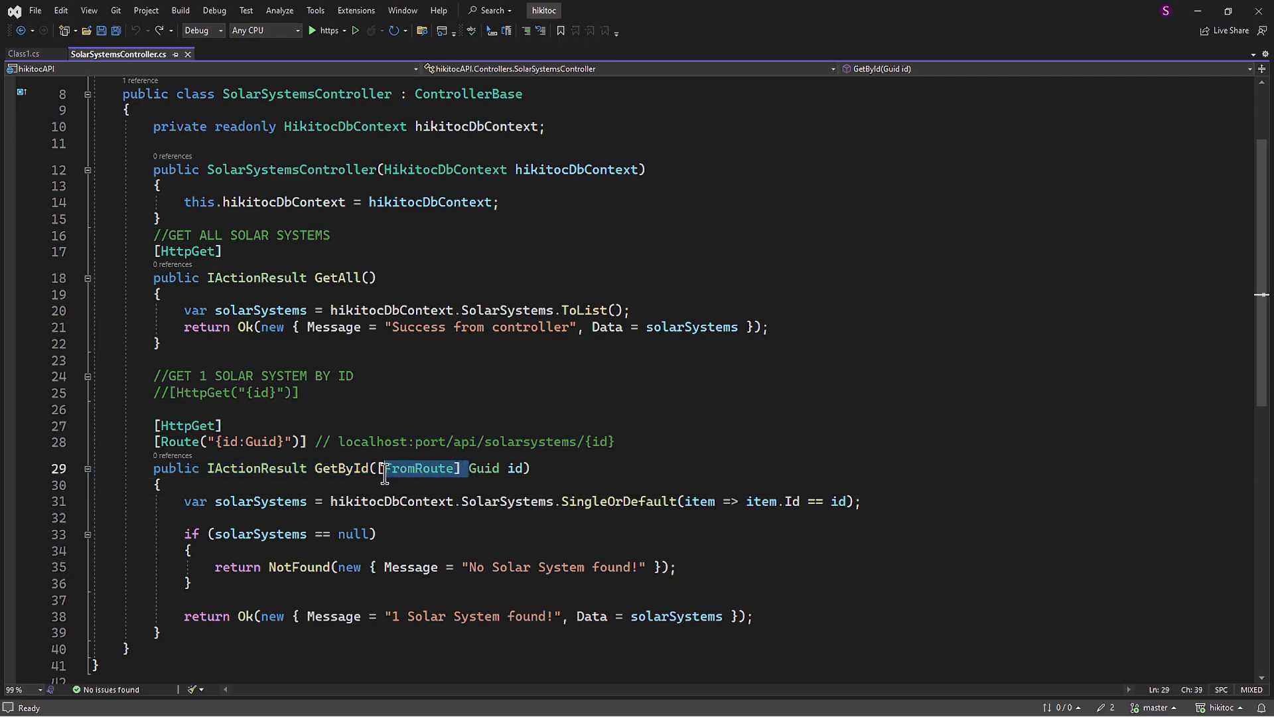
pyautogui.press('Delete')
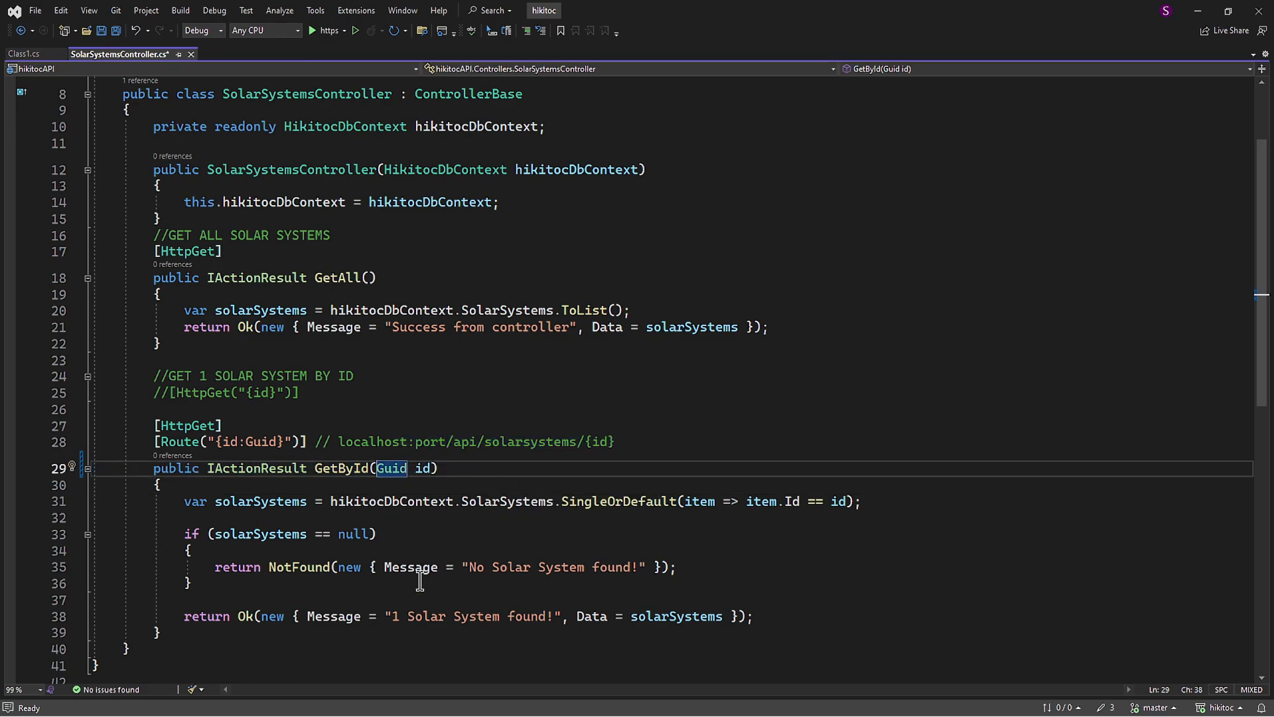
pyautogui.doubleClick(425, 468)
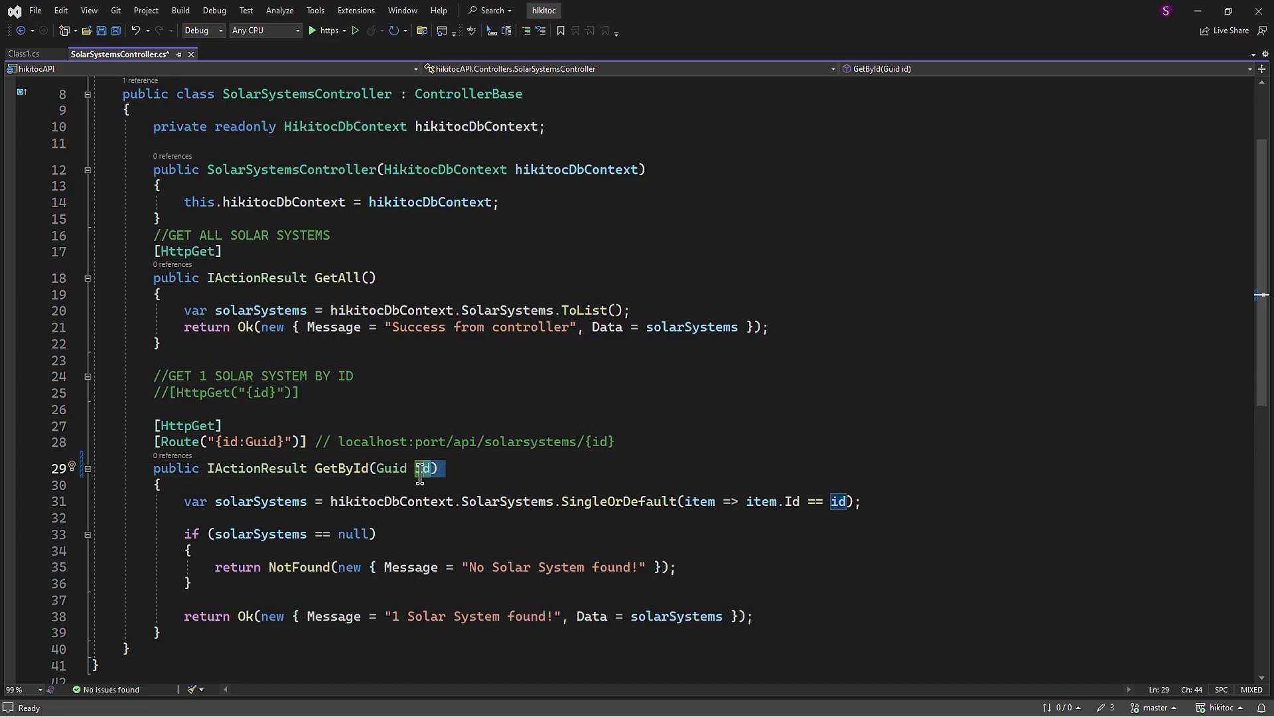
pyautogui.moveTo(412, 566)
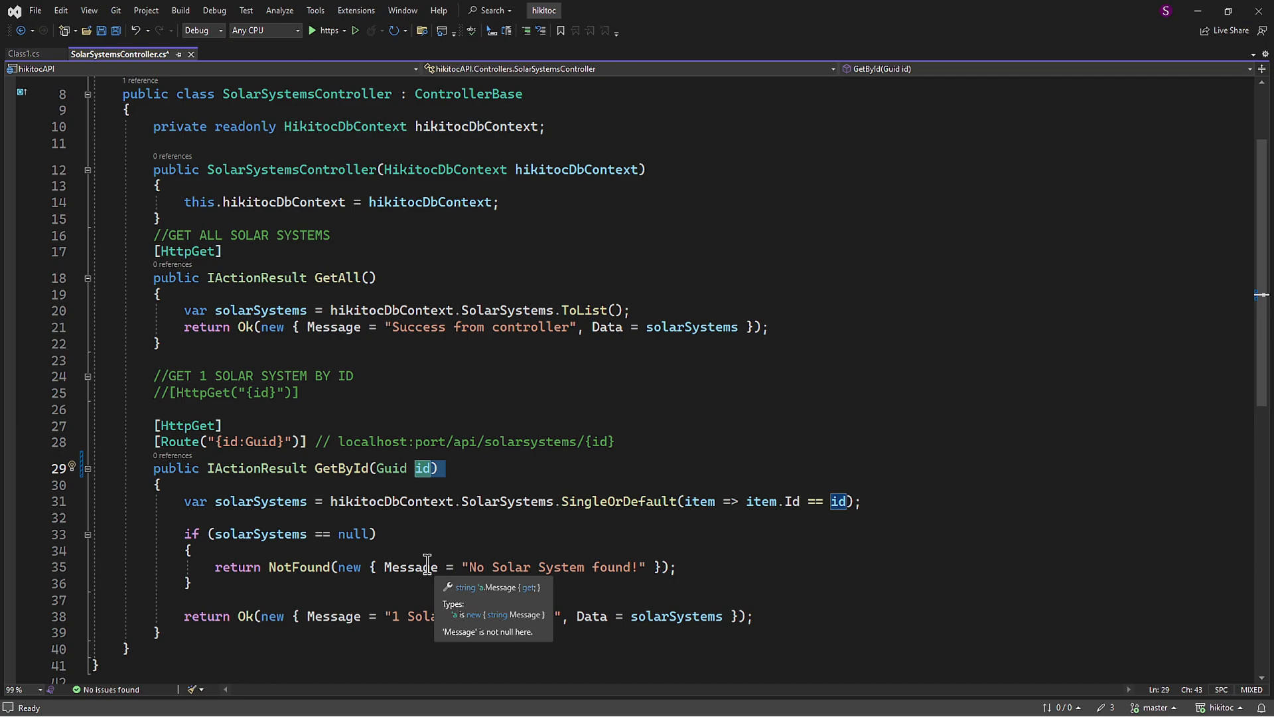
pyautogui.write('[FromRoute]')
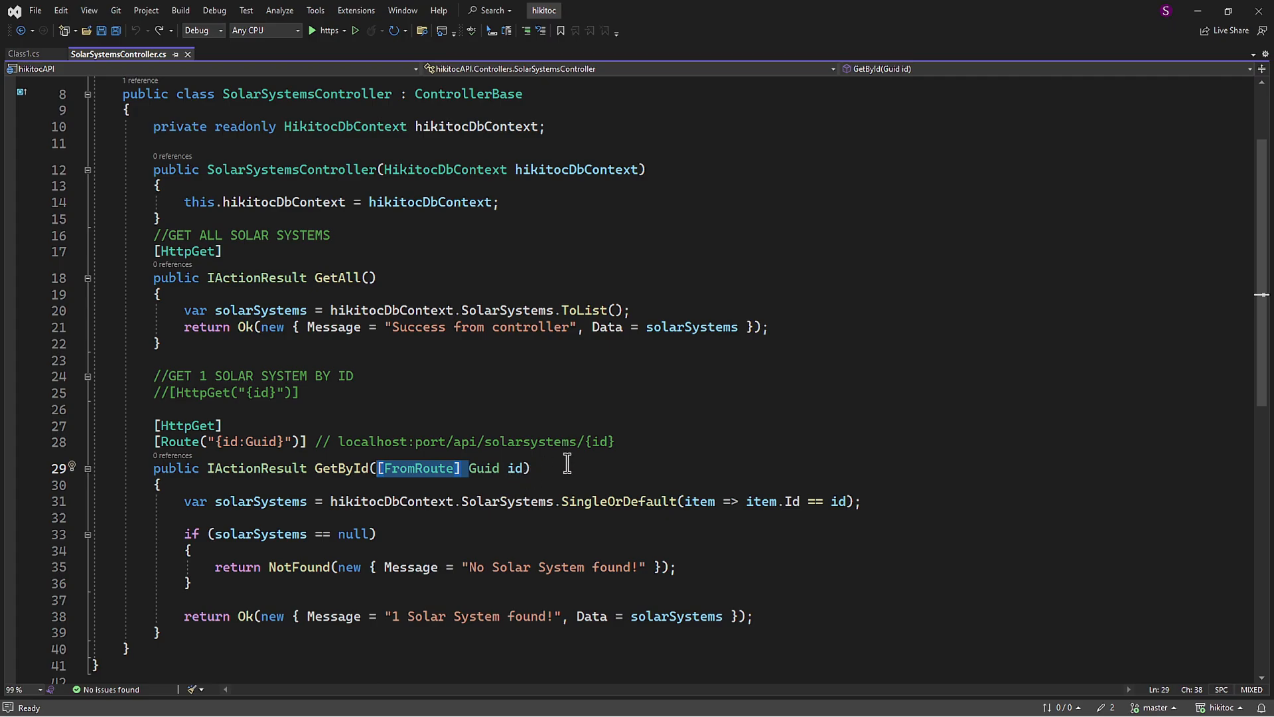
pyautogui.click(23, 54)
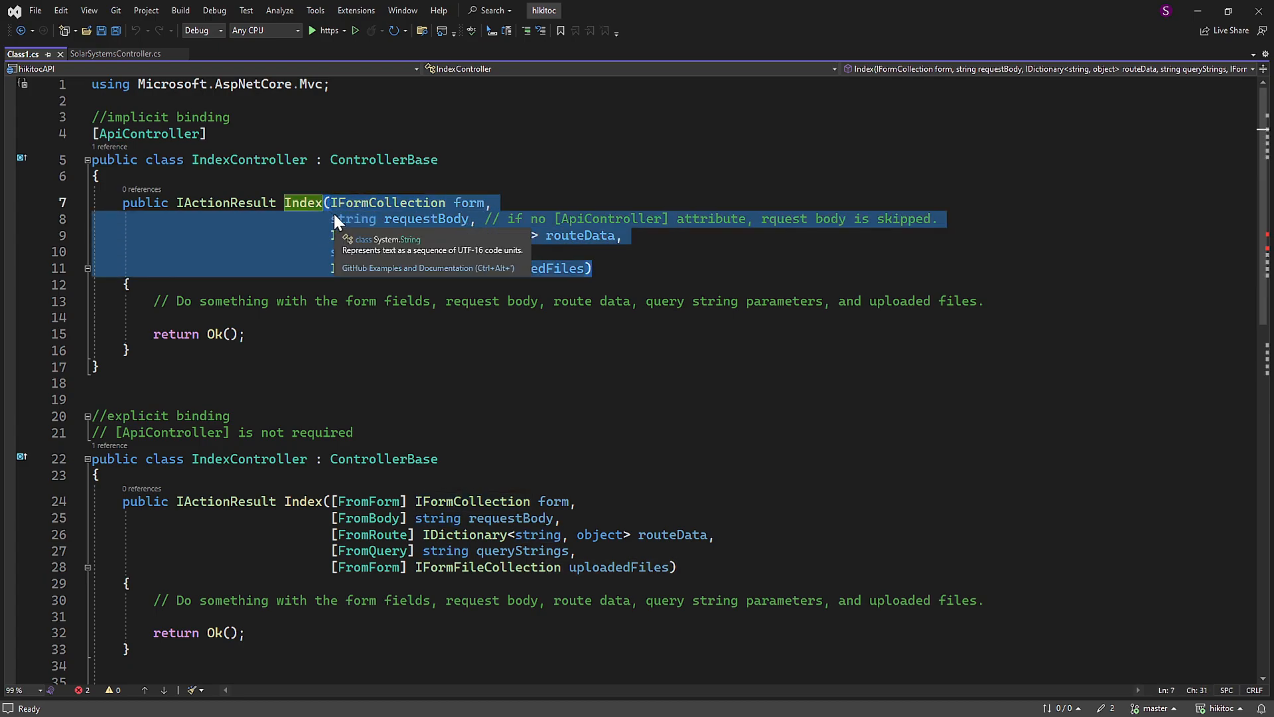
pyautogui.click(959, 219)
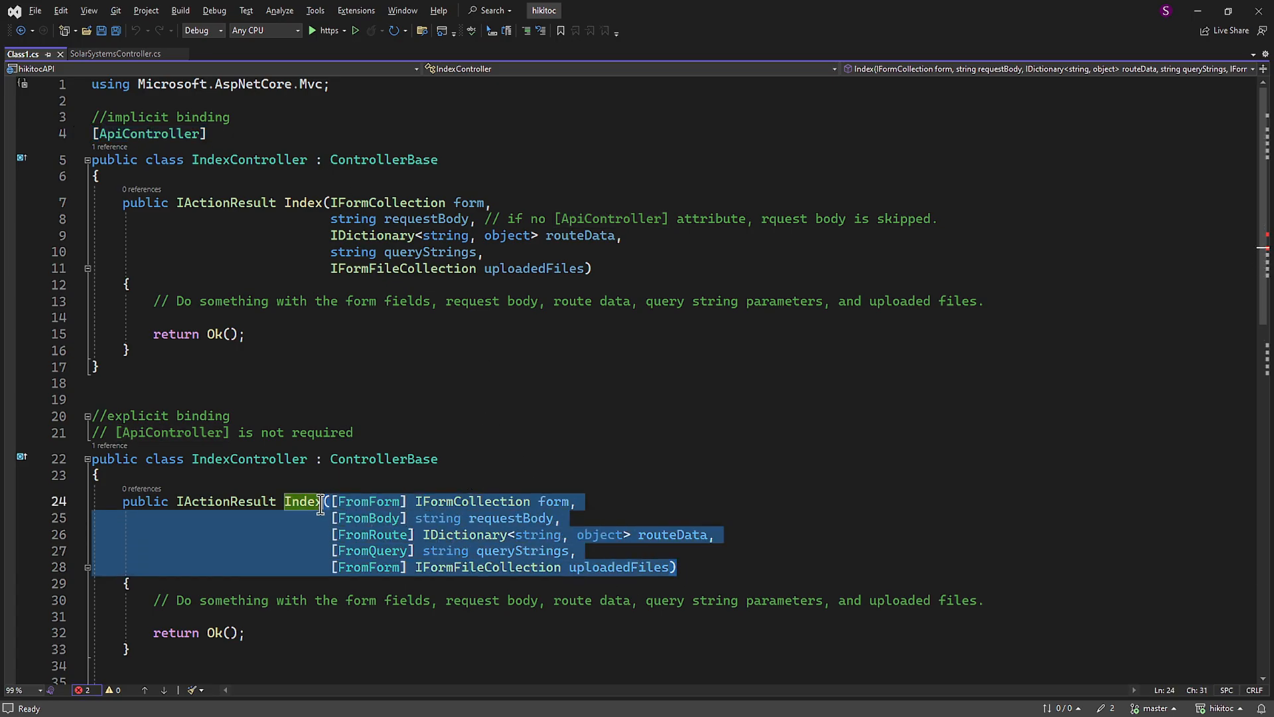
pyautogui.moveTo(367, 518)
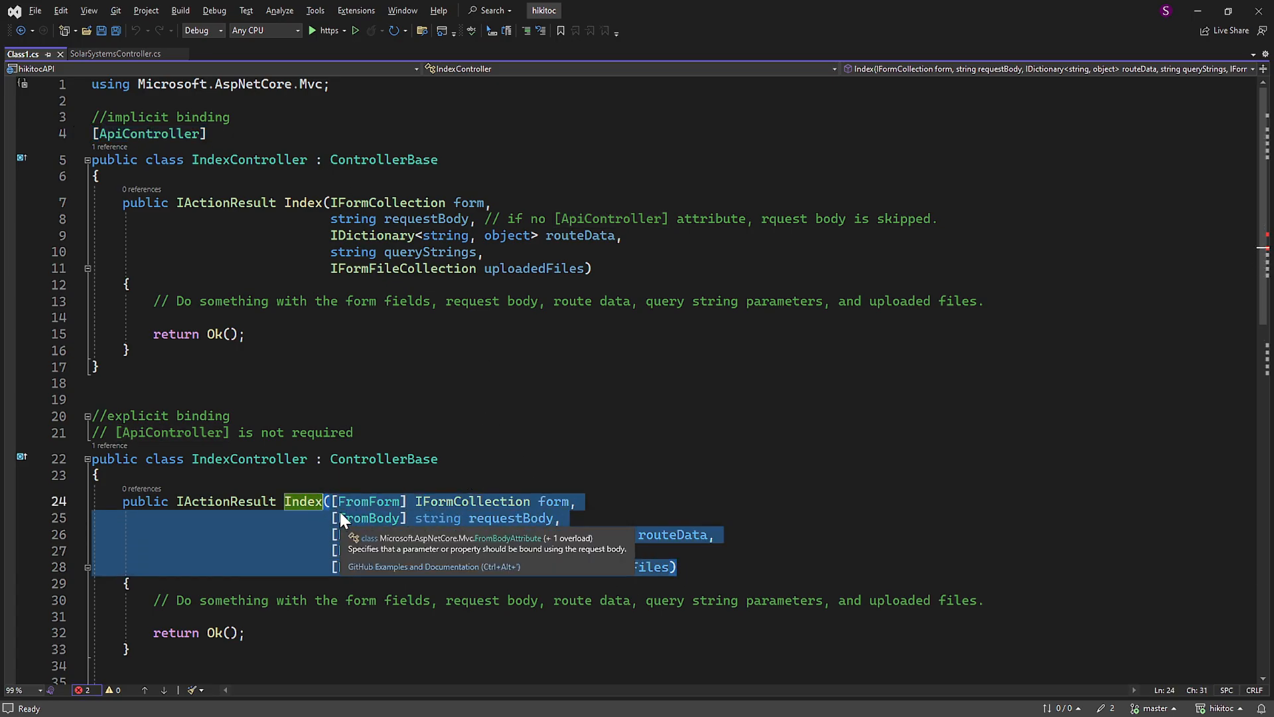
pyautogui.scroll(-3)
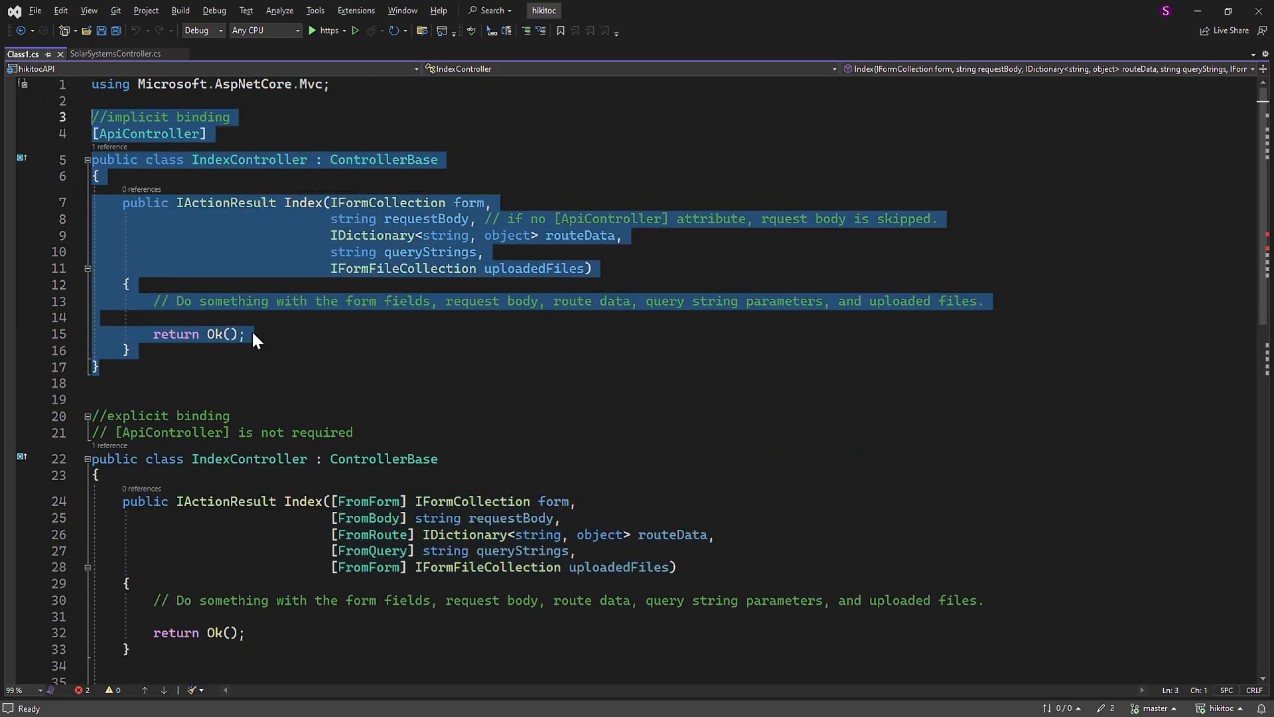
pyautogui.moveTo(363, 412)
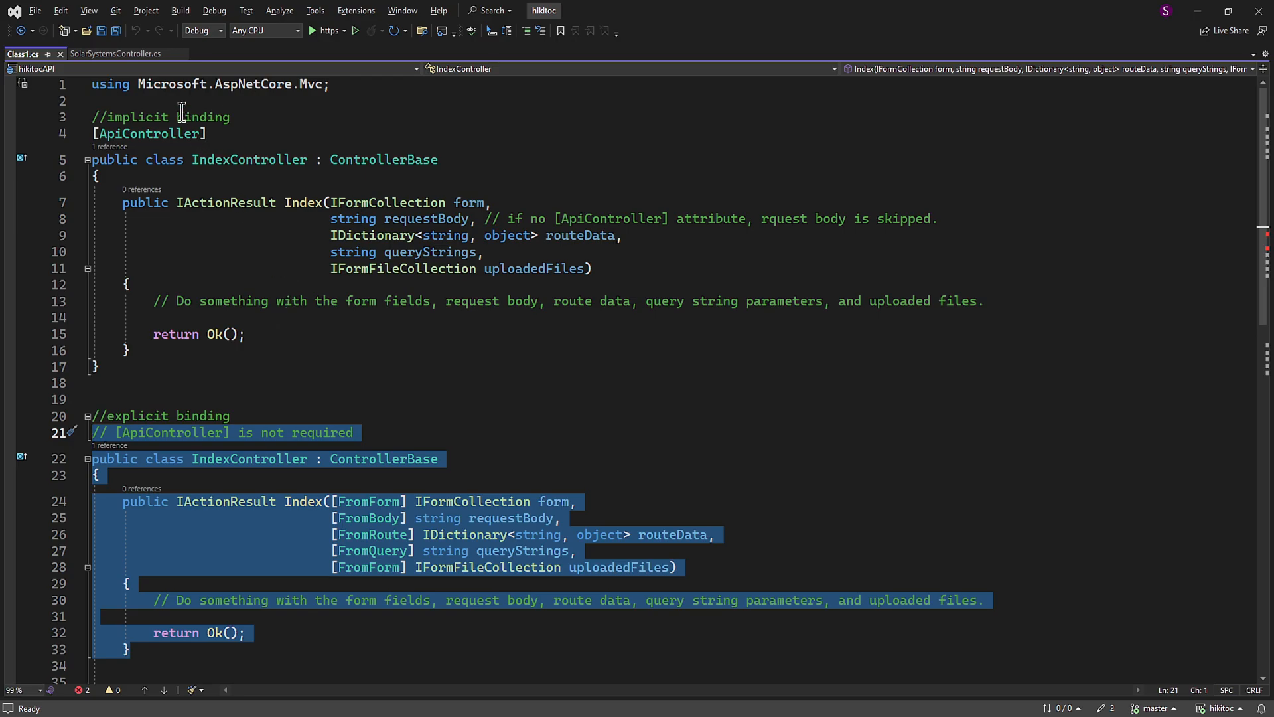
# Briefly check GetById in SolarSystemsController.cs, then return to the Class1.cs examples.
pyautogui.click(115, 53)
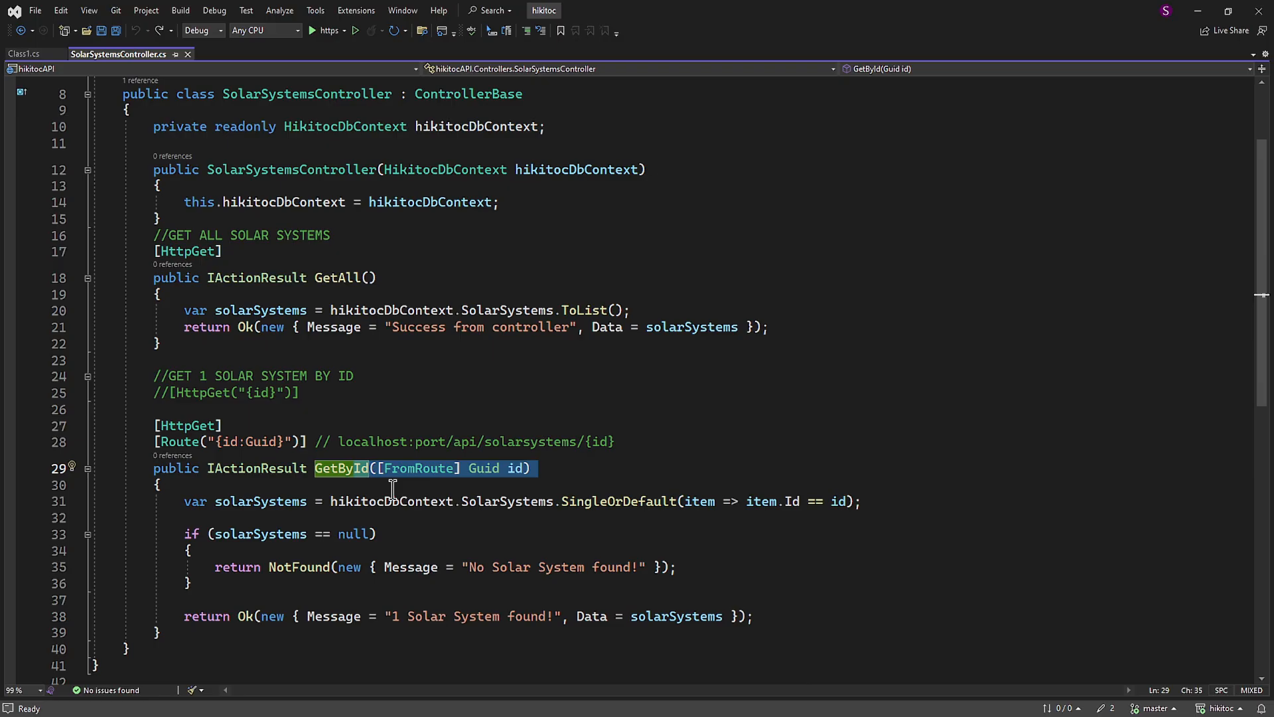
pyautogui.click(23, 54)
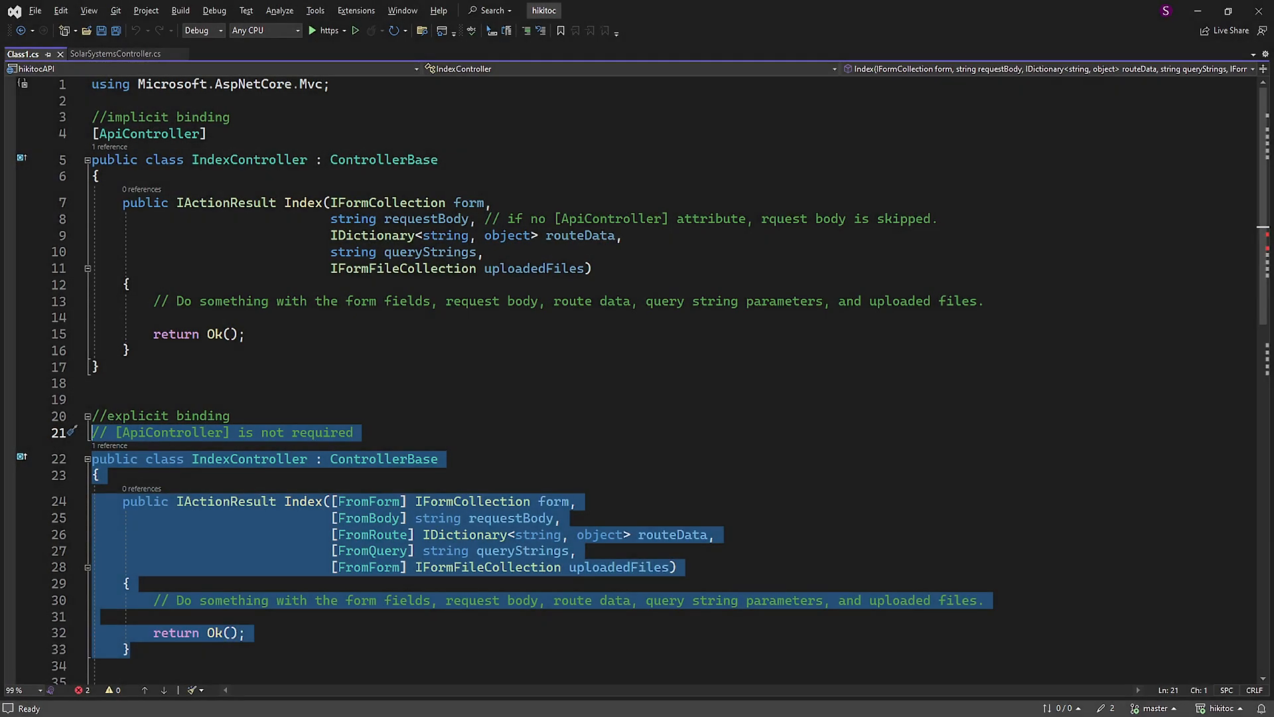